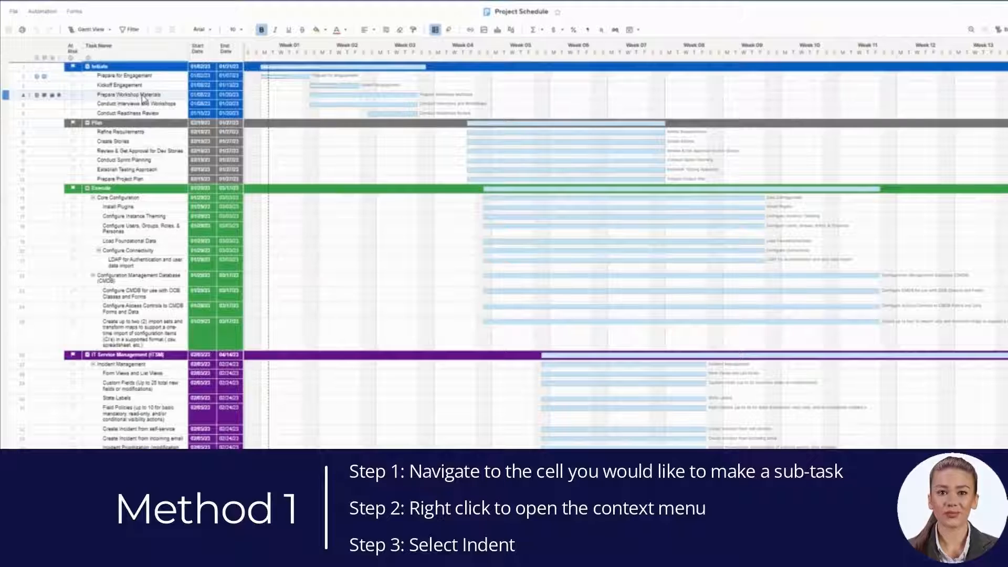
Indent the Prepare Workshop Materials row under Kickoff Engagement, after which it ends up unindented again
{"action": "right_click", "coordinate": [141, 94]}
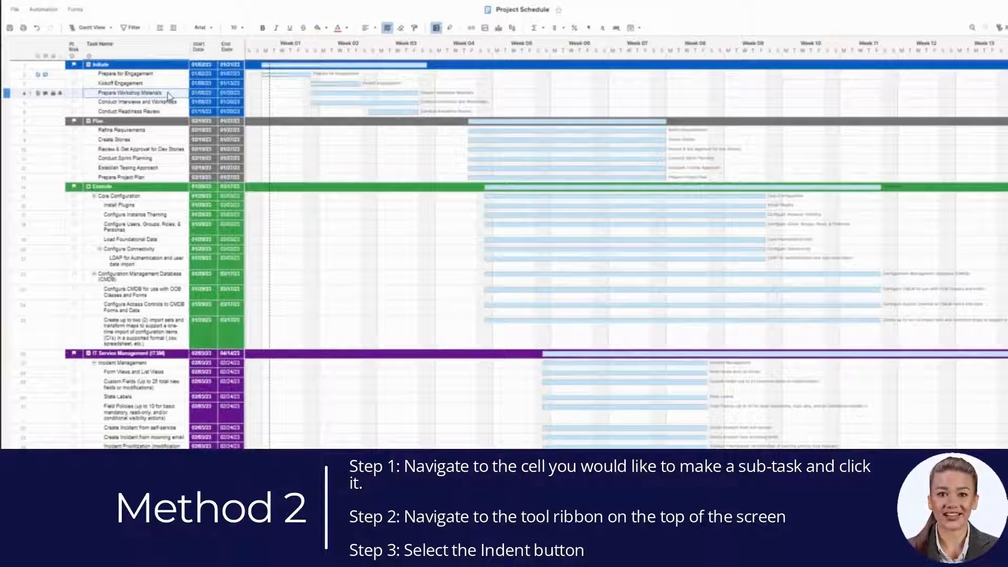
{"action": "left_click", "coordinate": [171, 28]}
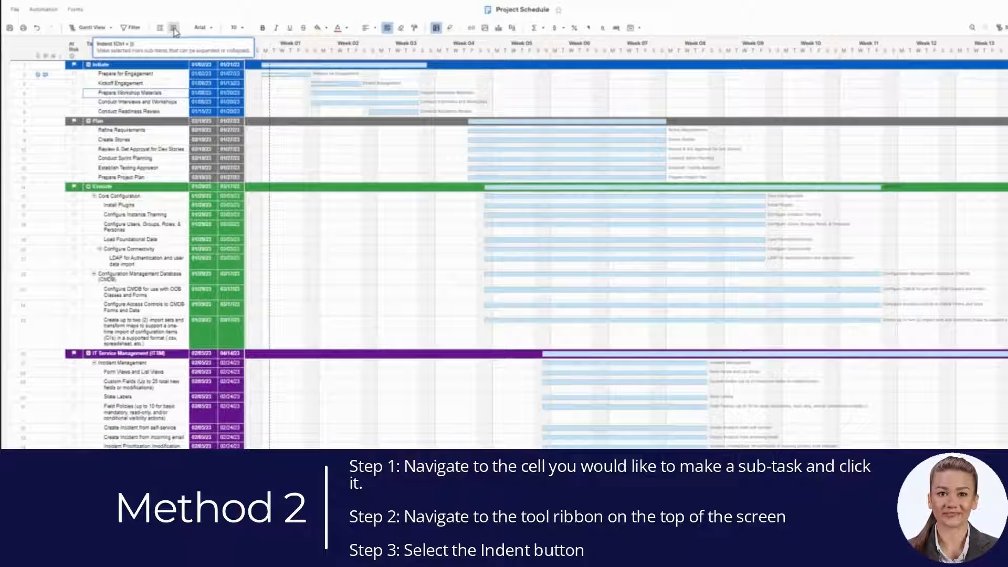
{"action": "left_click", "coordinate": [159, 28]}
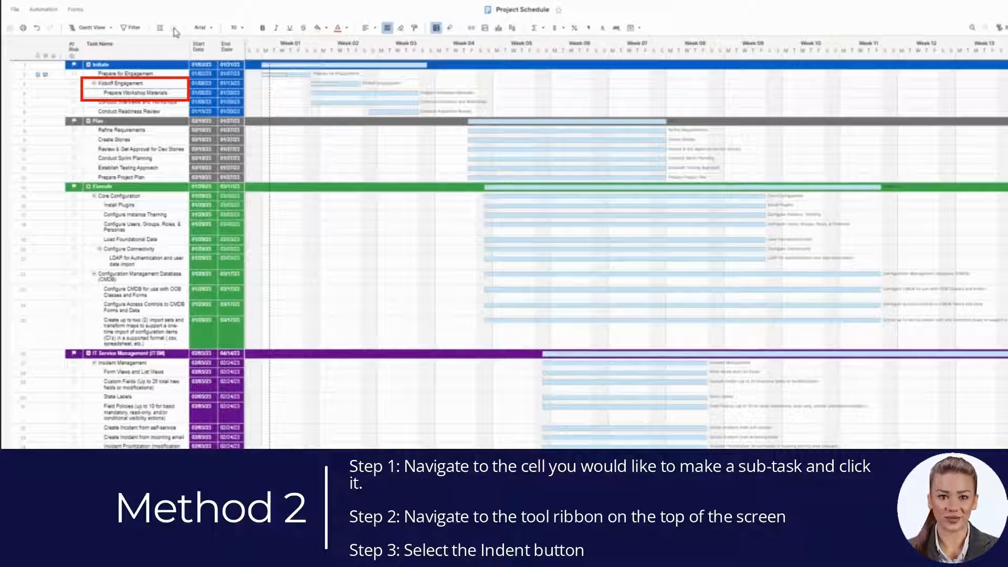
{"action": "left_click", "coordinate": [171, 27]}
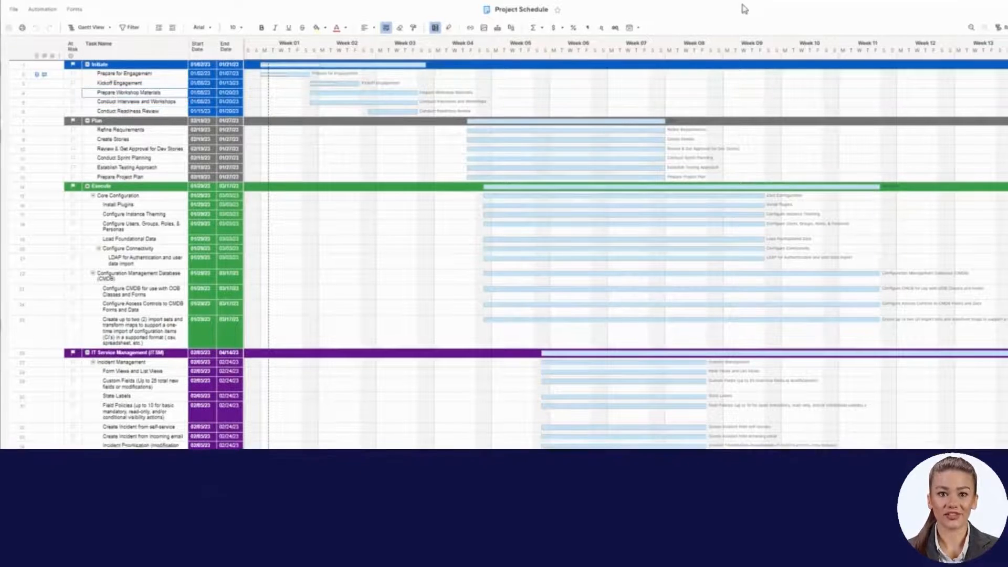